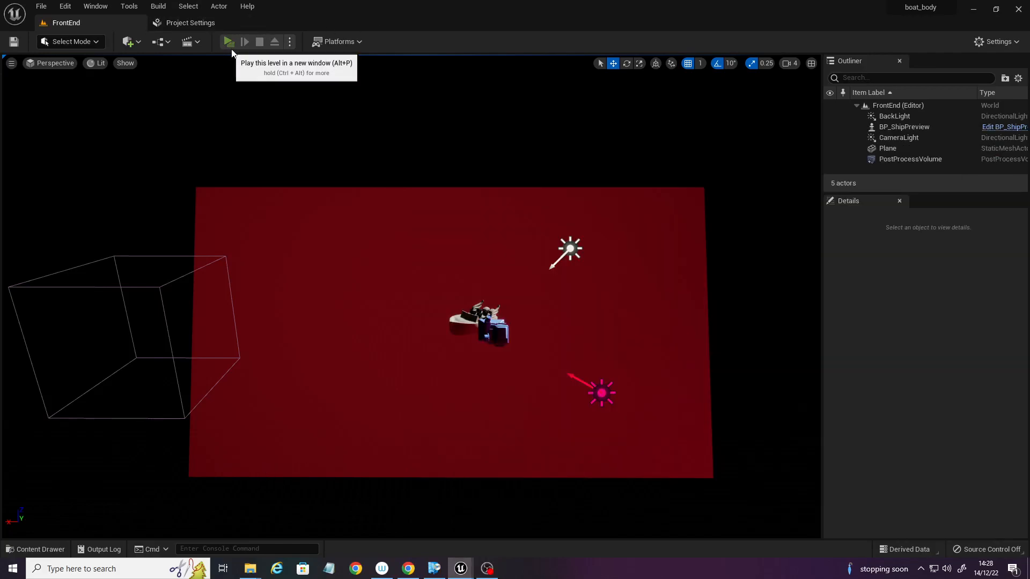
# Step: Launch the FrontEnd level in a new play window via the toolbar Play button
pyautogui.click(228, 42)
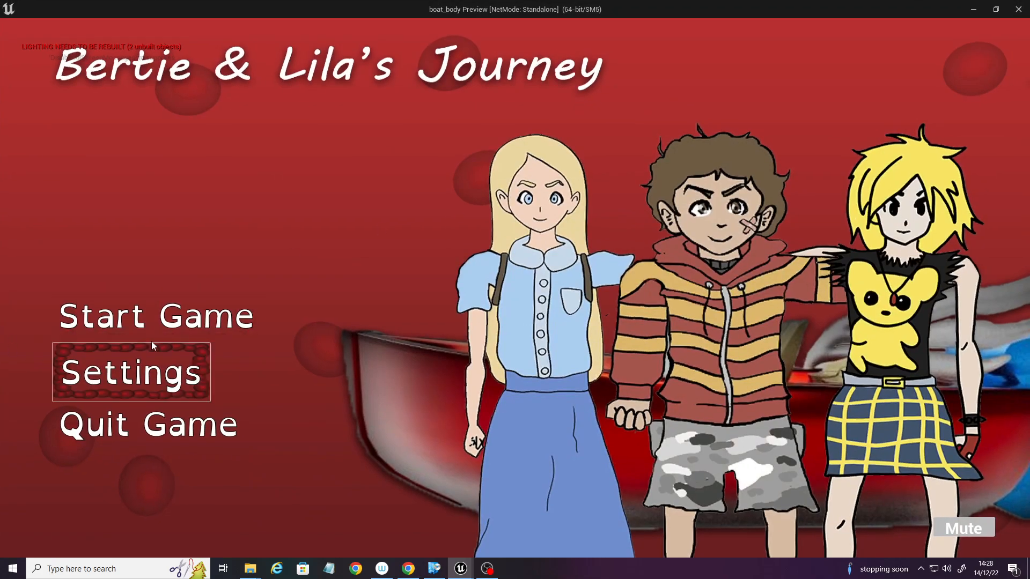
# Step: Choose Start Game on the main menu and advance to the Brain information screen
pyautogui.click(156, 315)
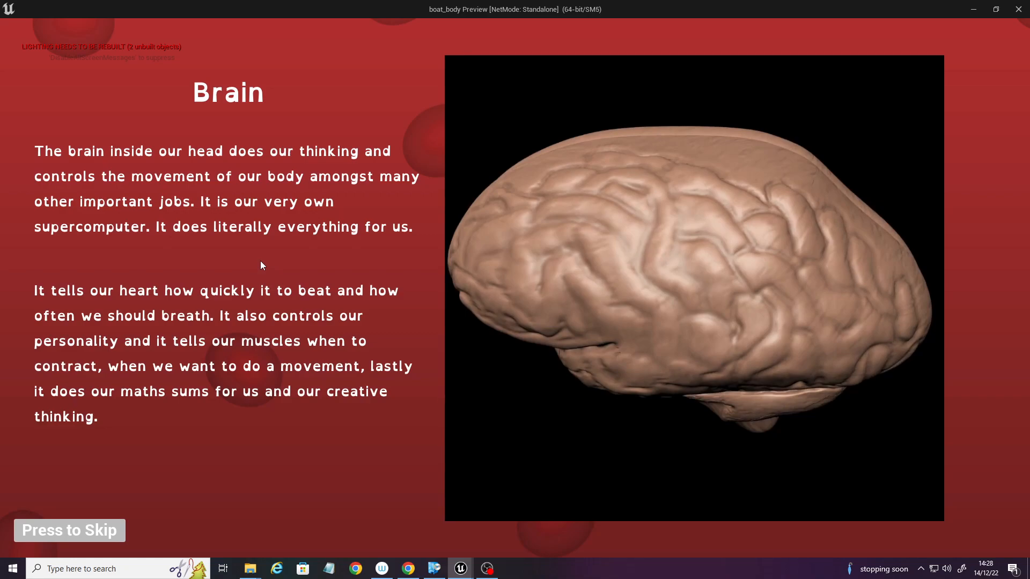
pyautogui.click(487, 569)
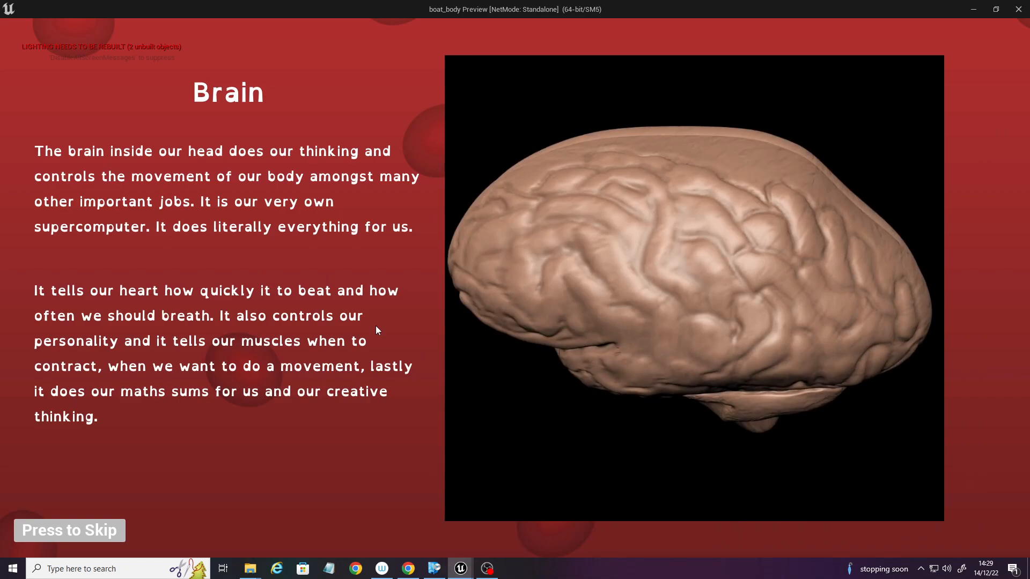
pyautogui.moveTo(368, 333)
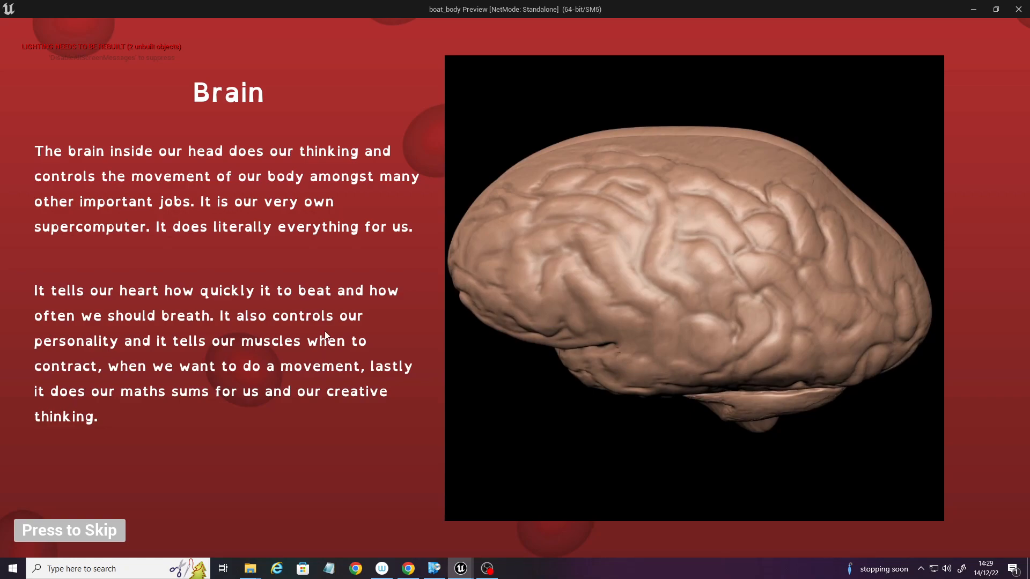
pyautogui.moveTo(299, 347)
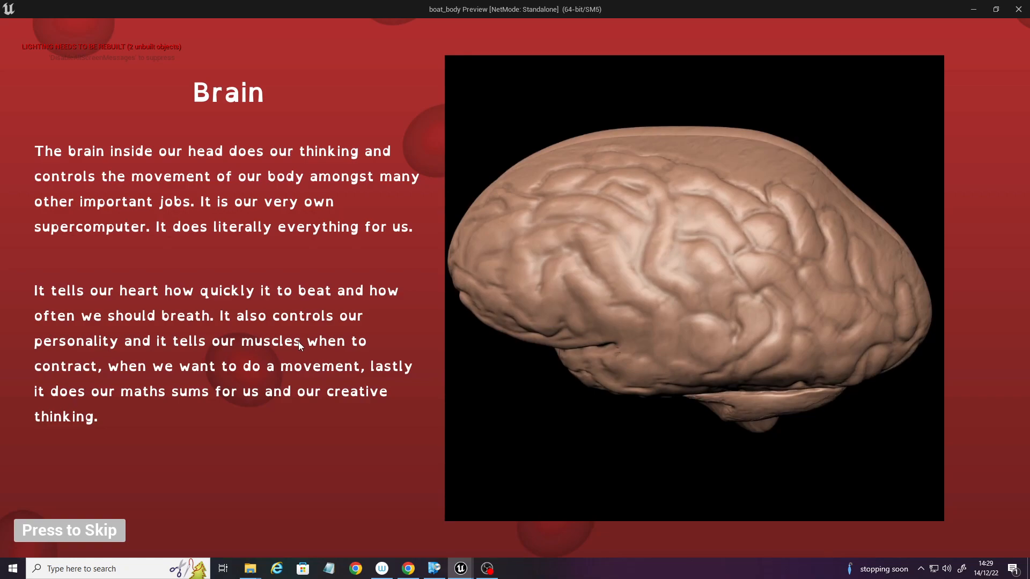
# Step: Skip the brain info, give the Speed Boat Skin 2 and cycle the weapon back to Laser
pyautogui.click(68, 530)
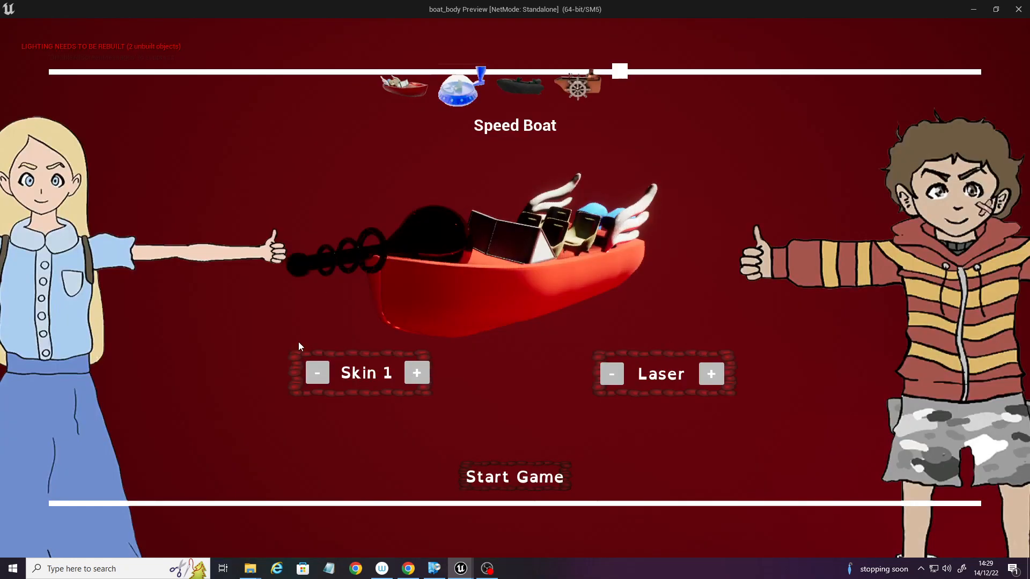
pyautogui.moveTo(469, 357)
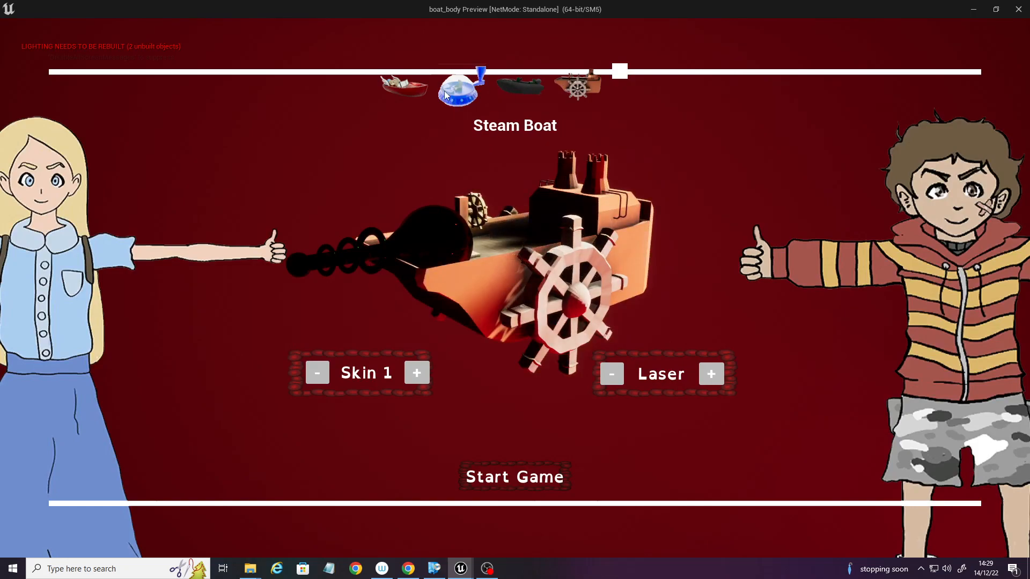
pyautogui.click(416, 372)
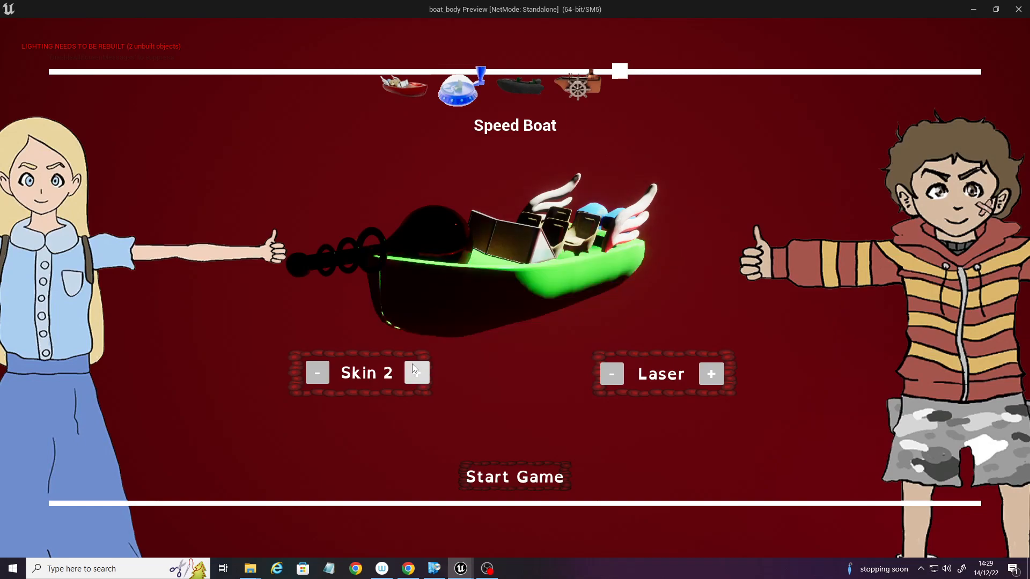
pyautogui.click(710, 373)
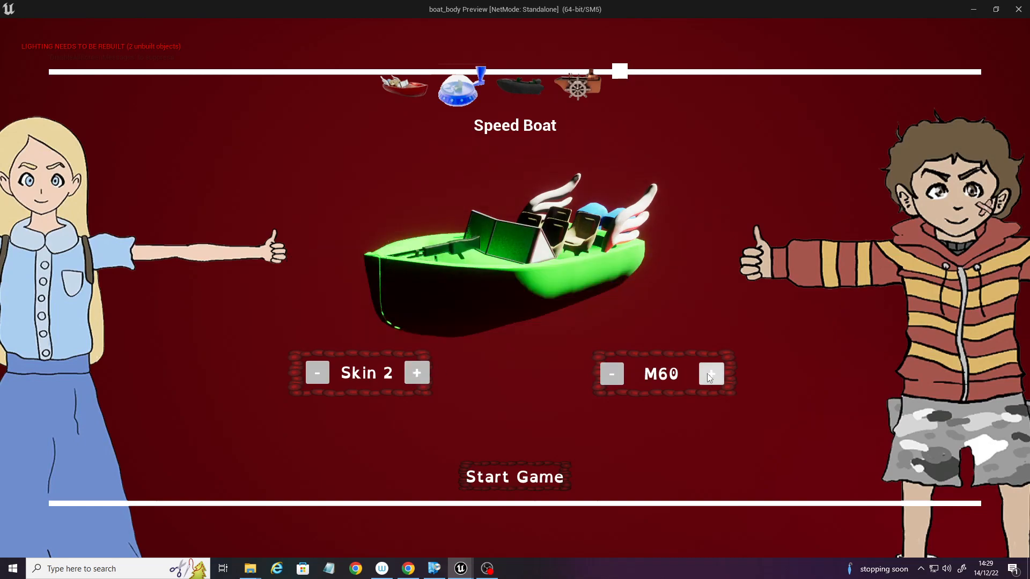
pyautogui.click(710, 374)
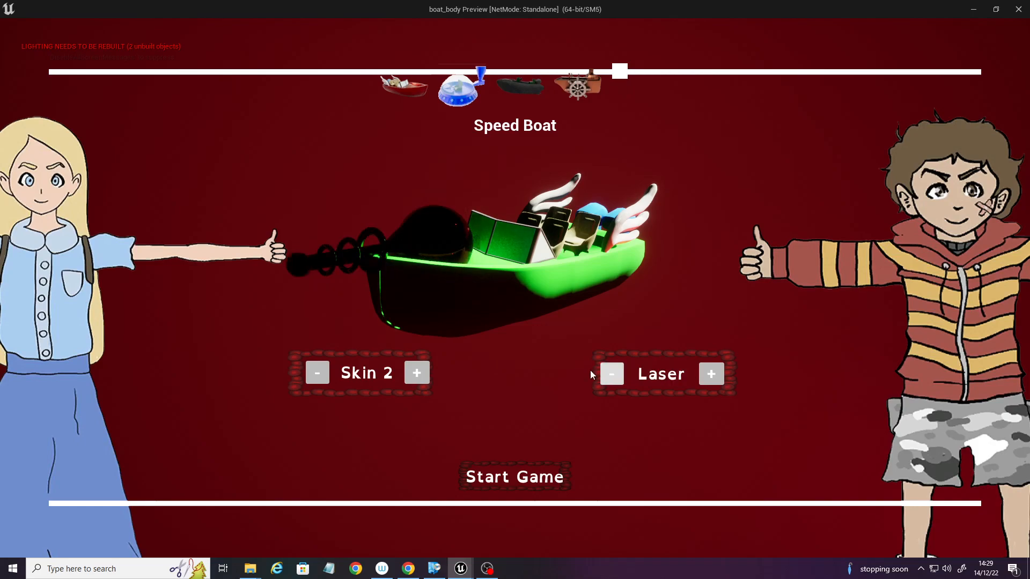
pyautogui.moveTo(514, 476)
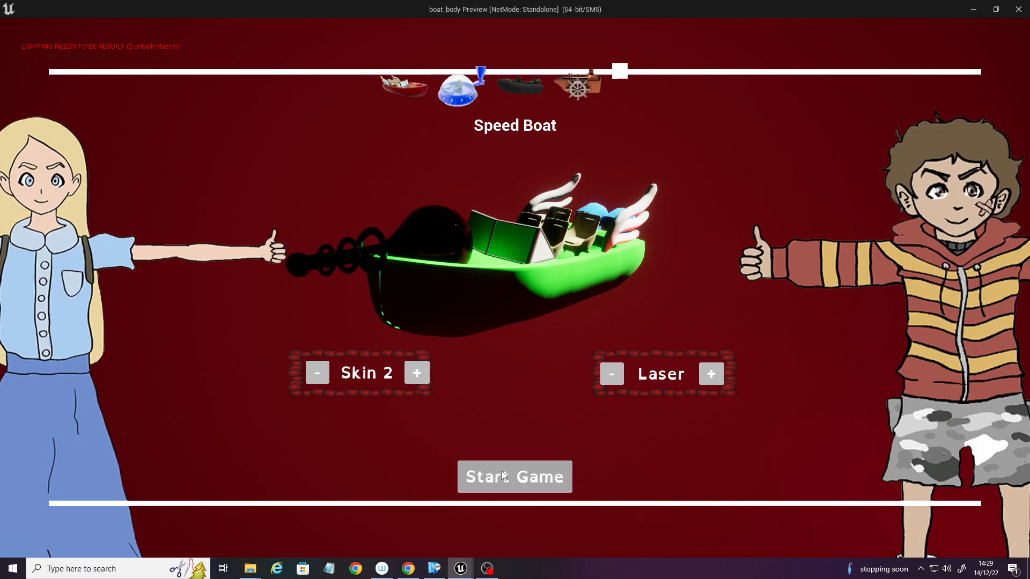
# Step: Start the race with the customised Speed Boat
pyautogui.click(514, 476)
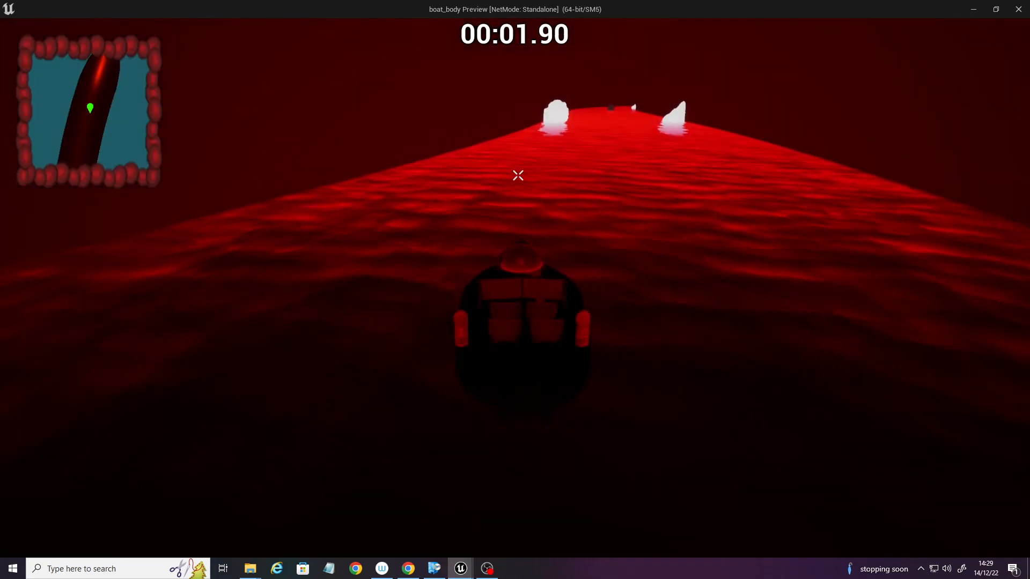